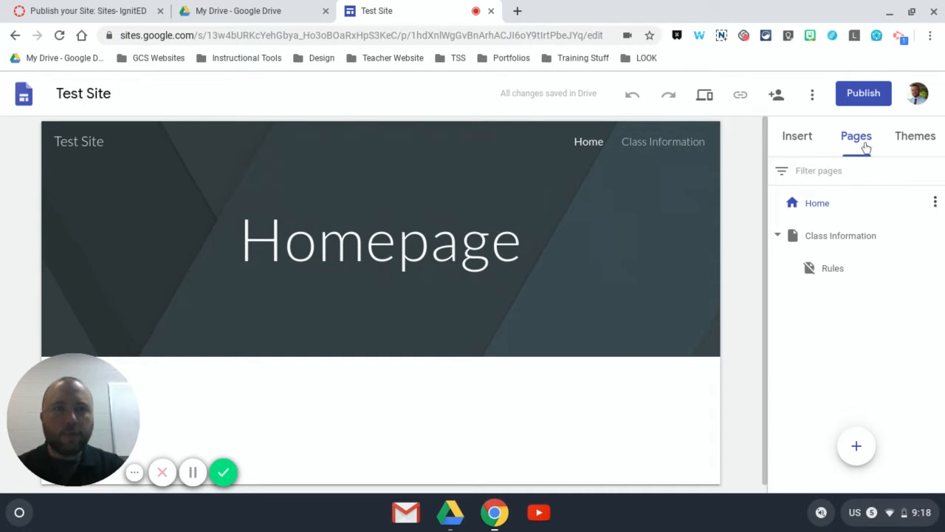
mouse_move(862, 93)
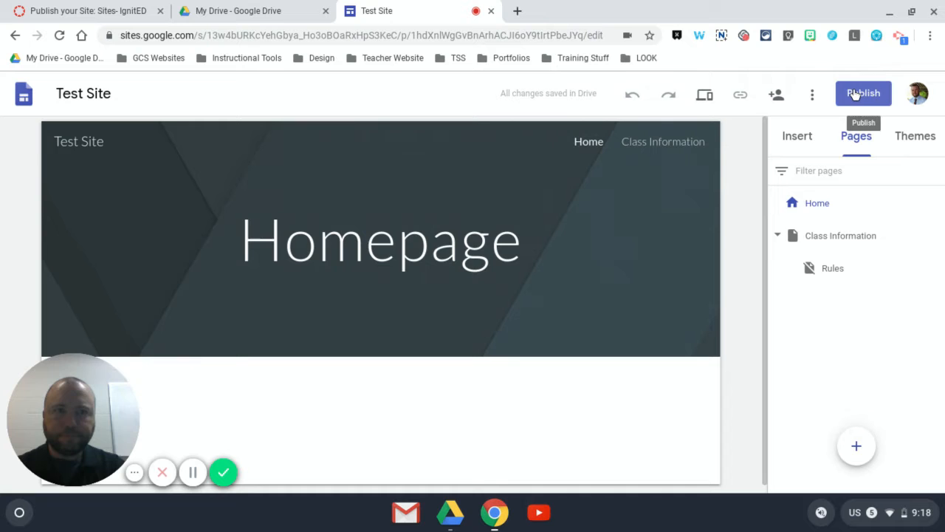
Start publishing Test Site, bringing up its suggested 'testsite' web address.
click(862, 93)
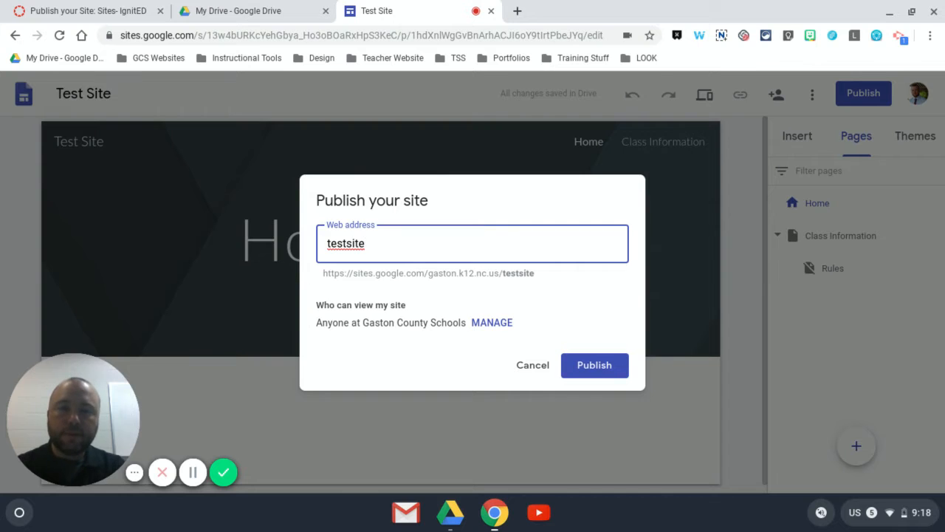
Replace the suggested web address with 'onlinecoursesite', accepted as available.
key(Backspace)
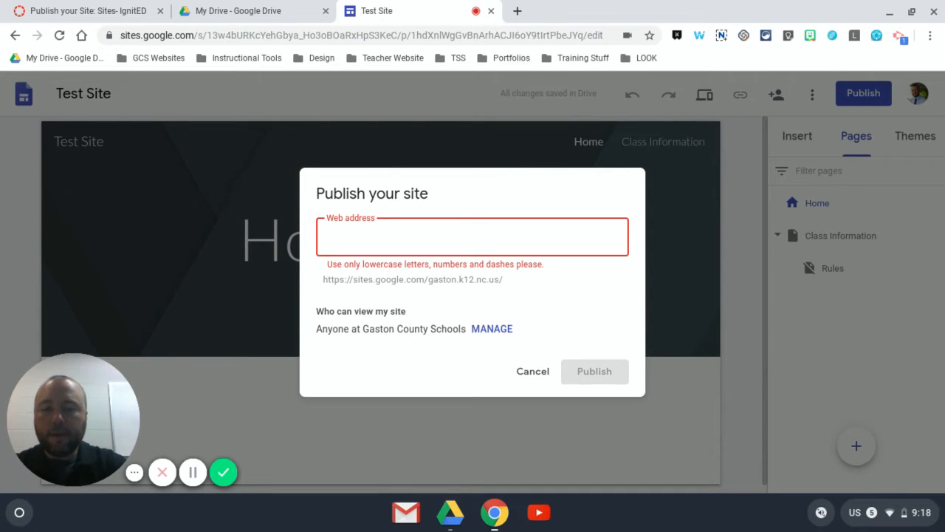
text(online)
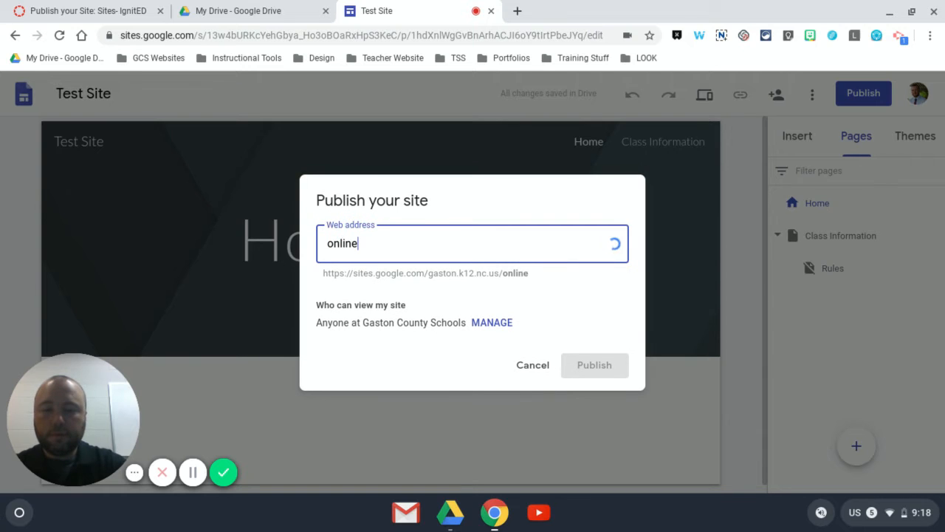
text(coursesite)
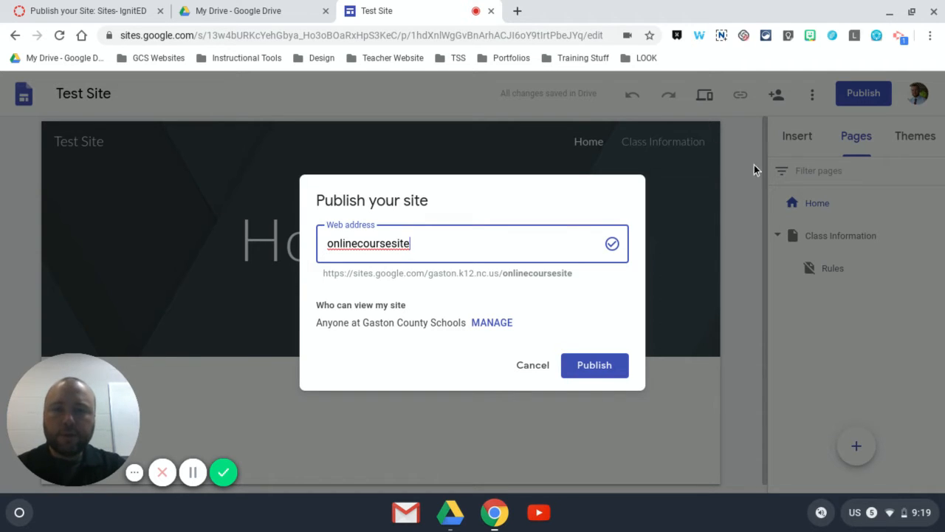
mouse_move(476, 325)
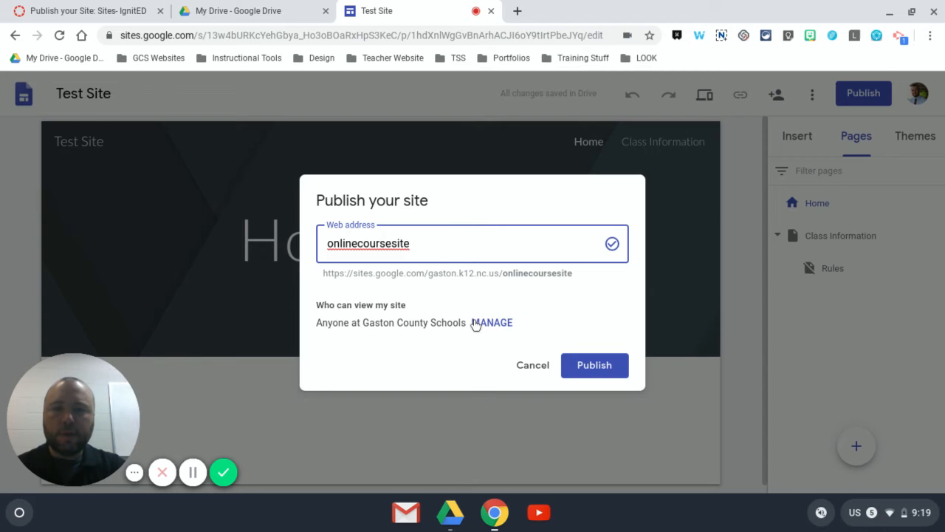
Review sharing for the draft and published site via Manage under 'Who can view my site'.
click(594, 364)
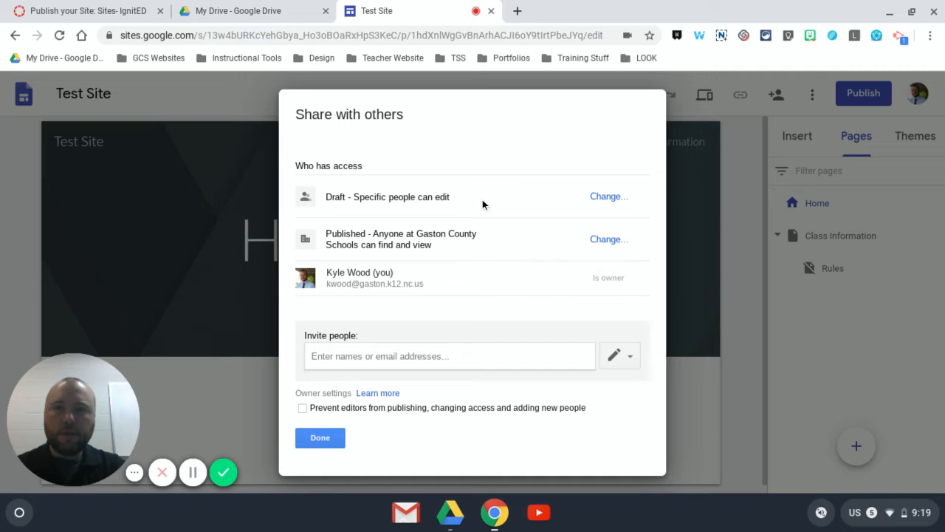
mouse_move(451, 180)
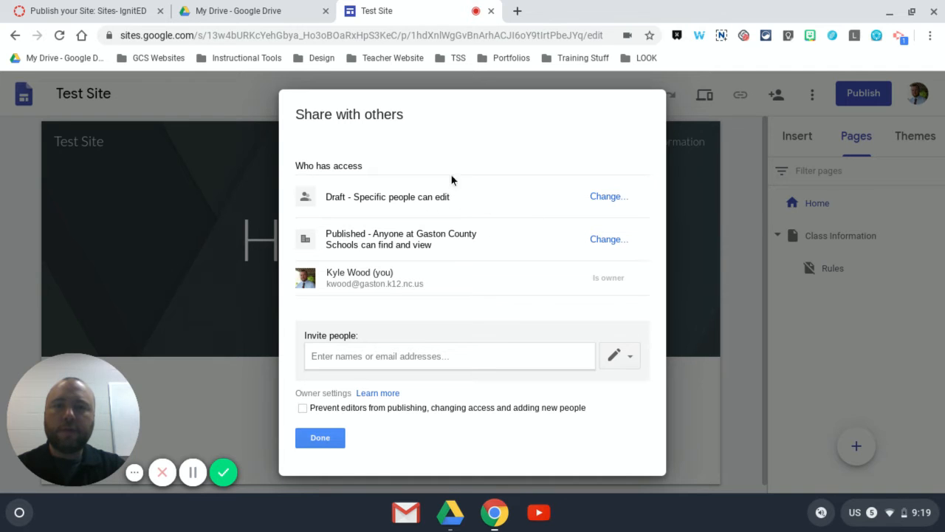
mouse_move(541, 242)
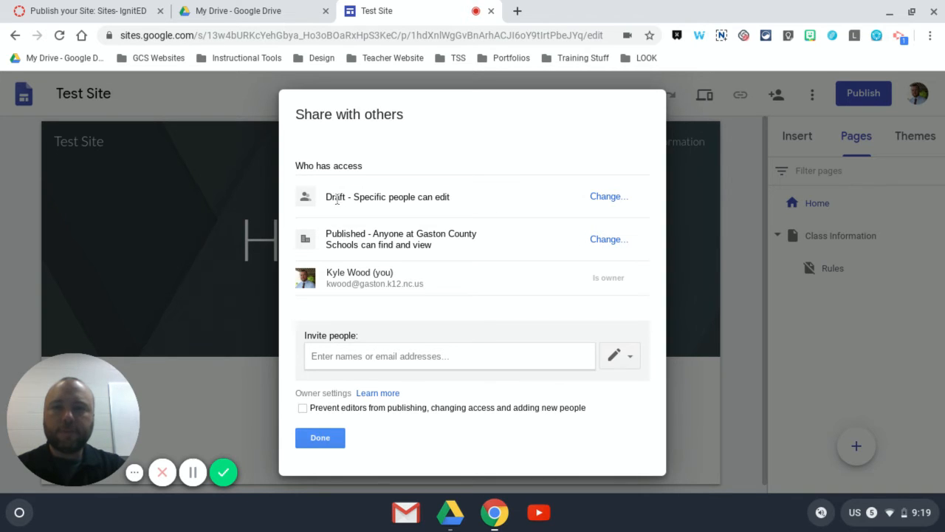
mouse_move(319, 206)
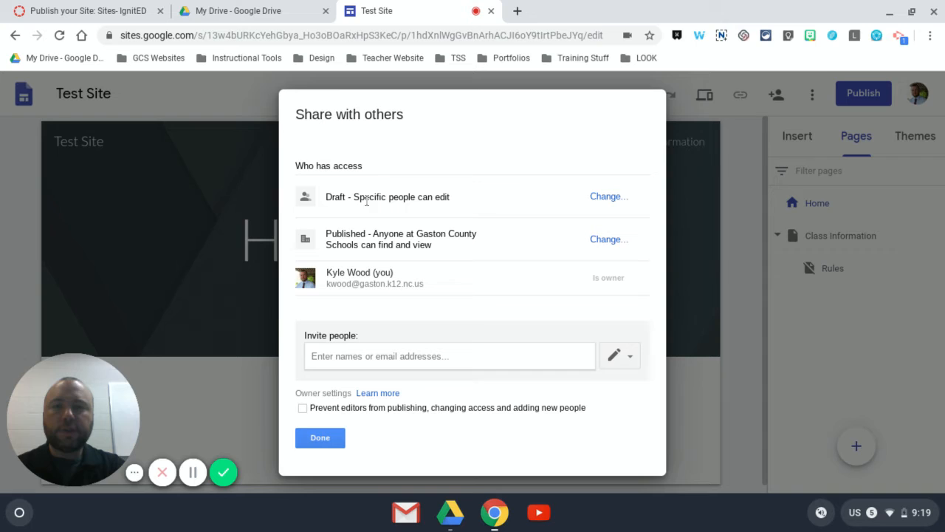
mouse_move(494, 195)
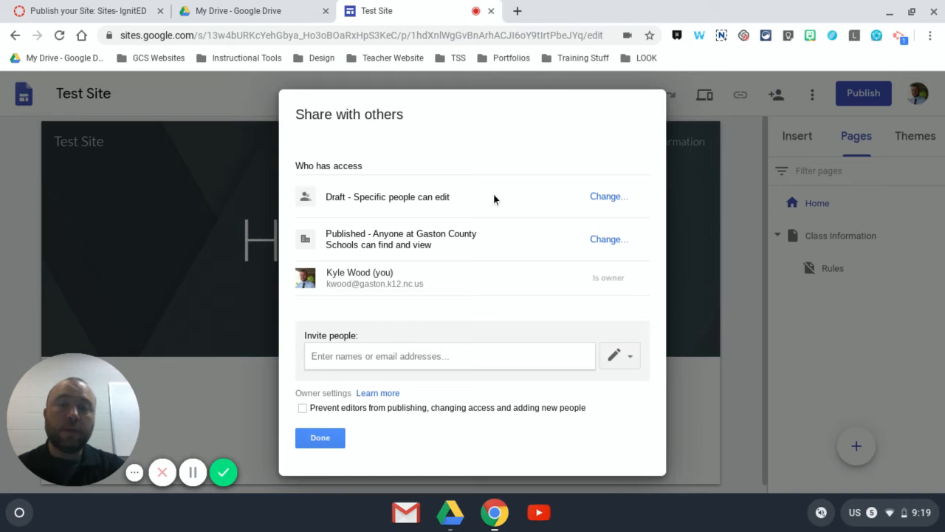
mouse_move(352, 183)
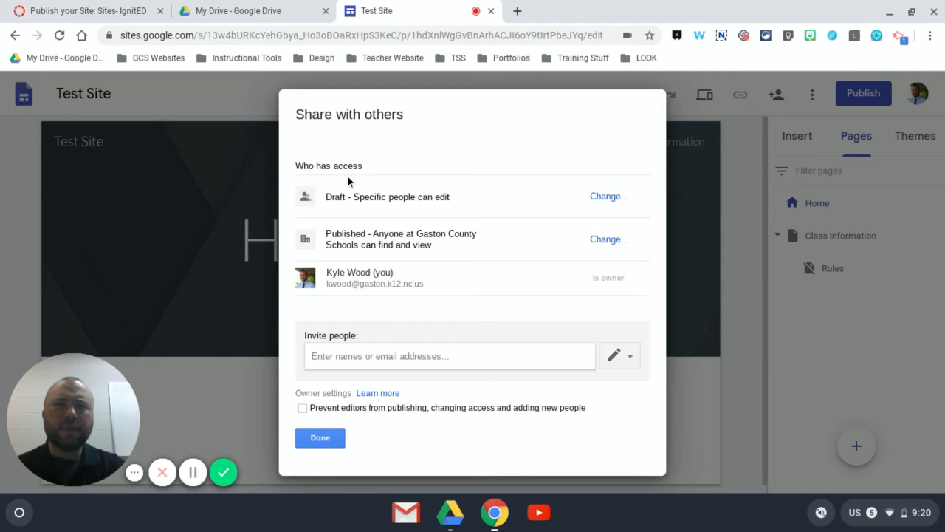
mouse_move(339, 227)
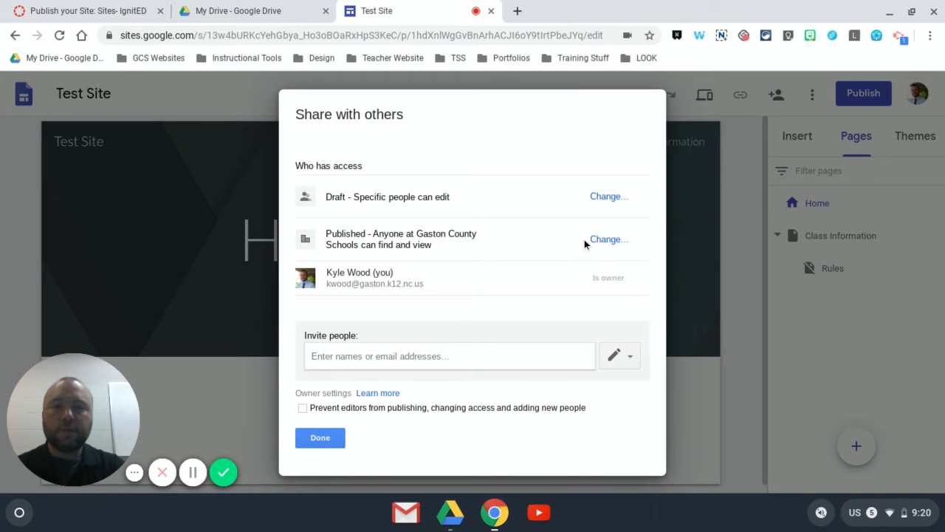
Let anyone find and view the published version and save that visibility choice.
click(608, 240)
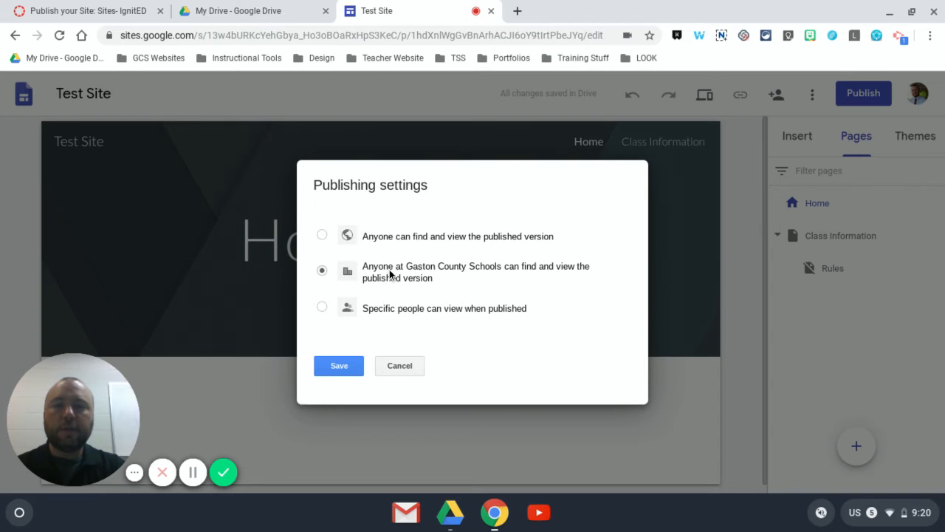
mouse_move(445, 277)
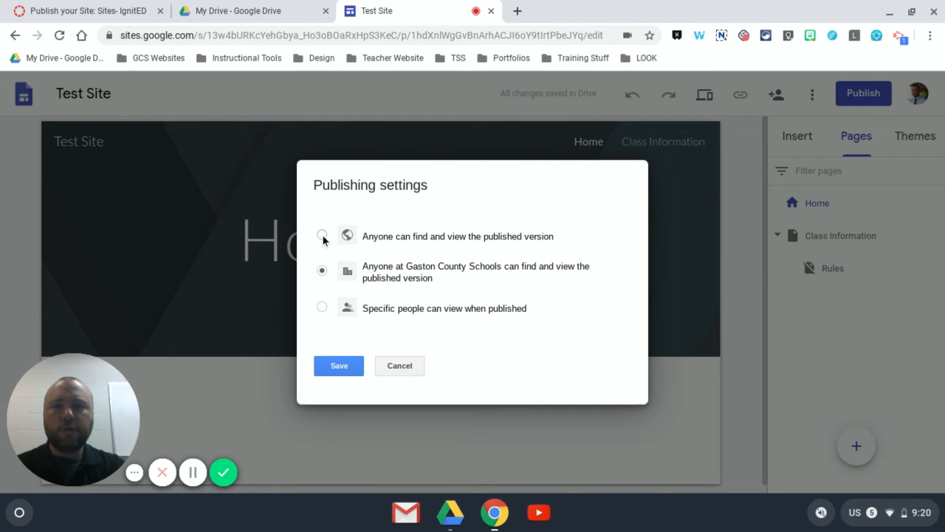
click(322, 236)
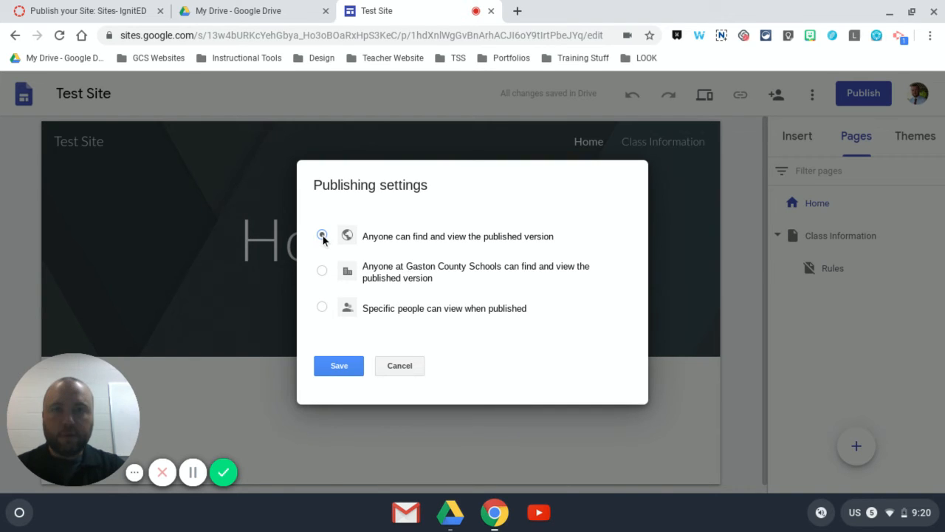
click(322, 235)
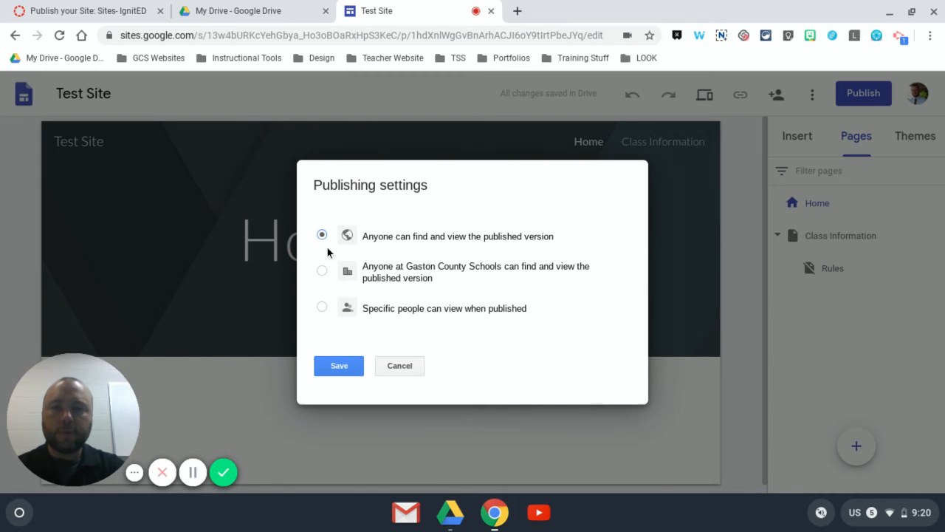
click(340, 366)
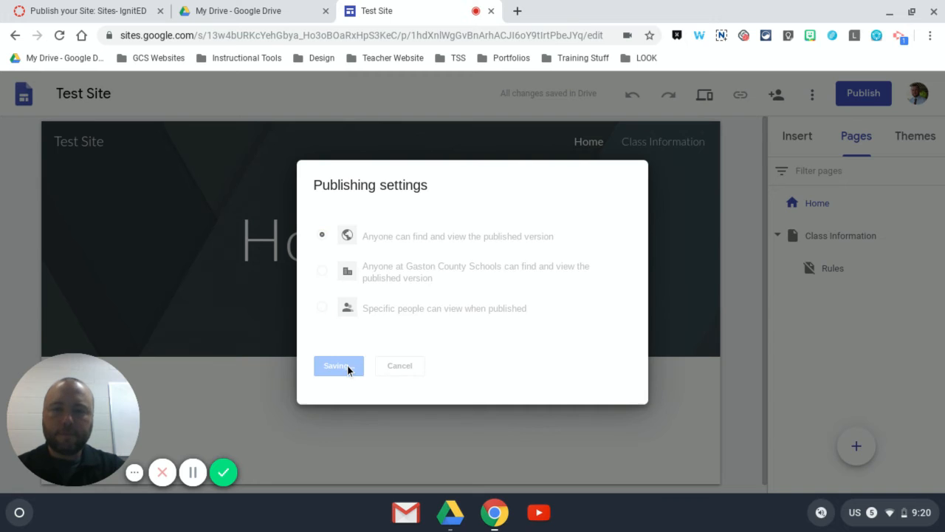
Confirm sharing and publish the site at the onlinecoursesite web address.
click(337, 366)
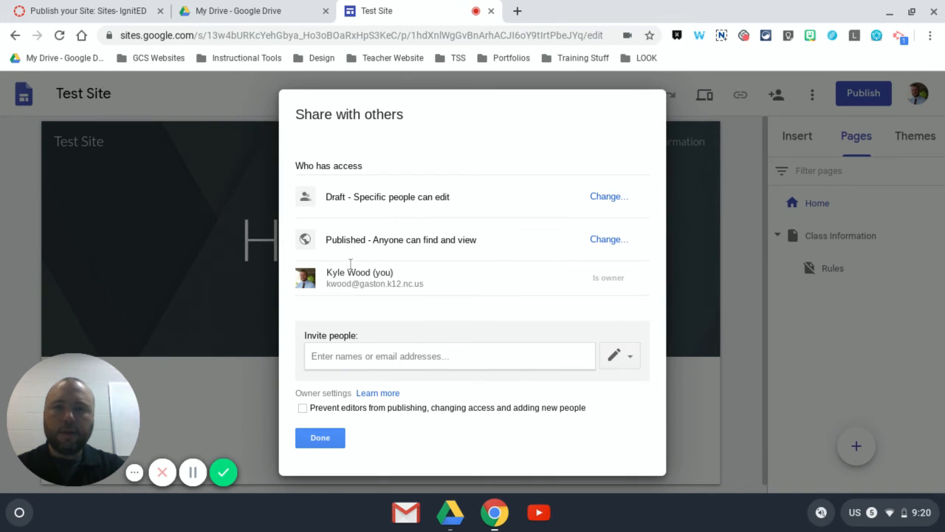
mouse_move(362, 239)
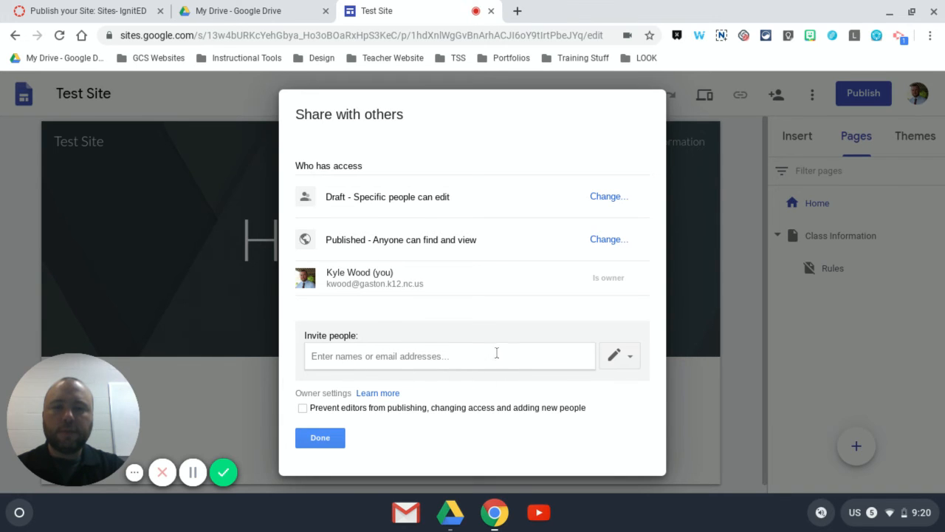
mouse_move(458, 311)
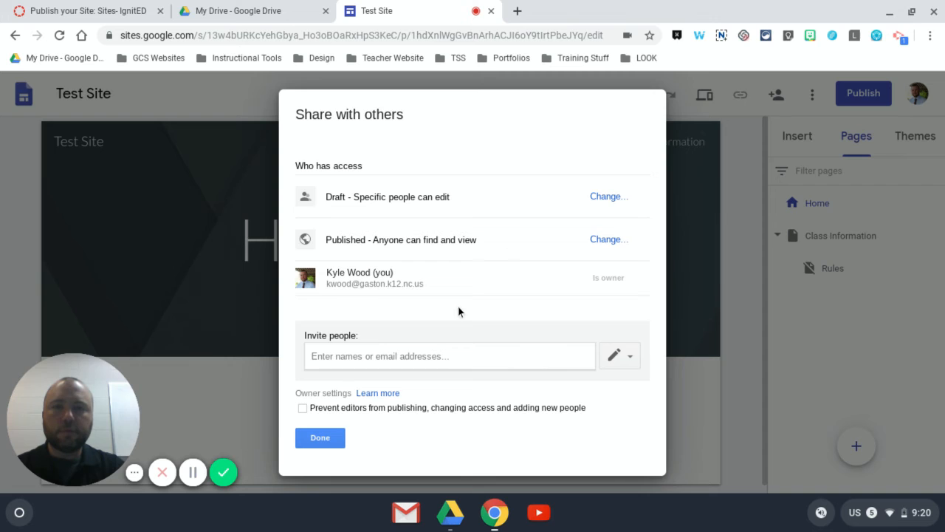
mouse_move(350, 384)
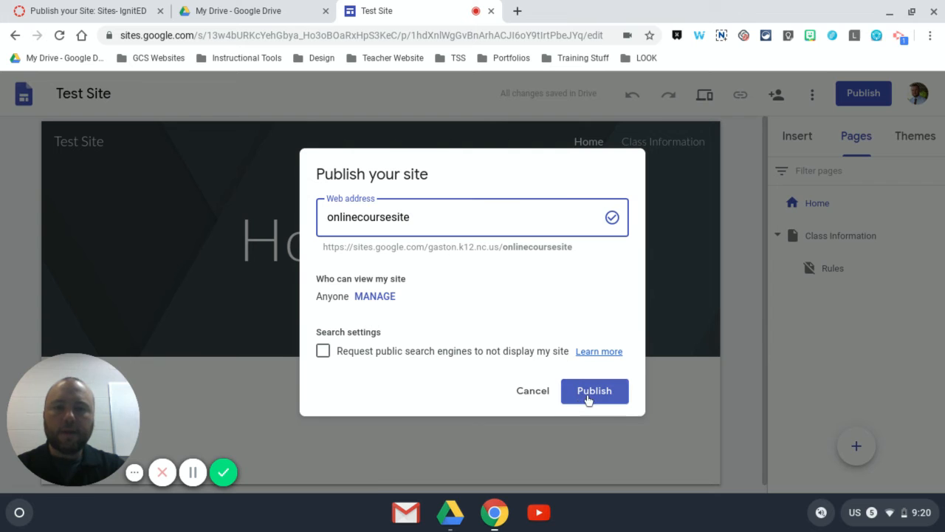
click(594, 390)
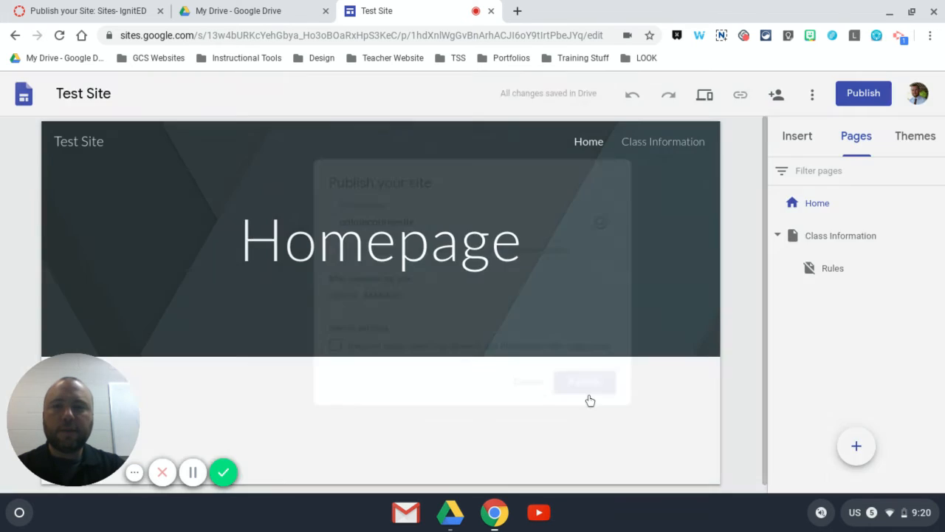
click(585, 381)
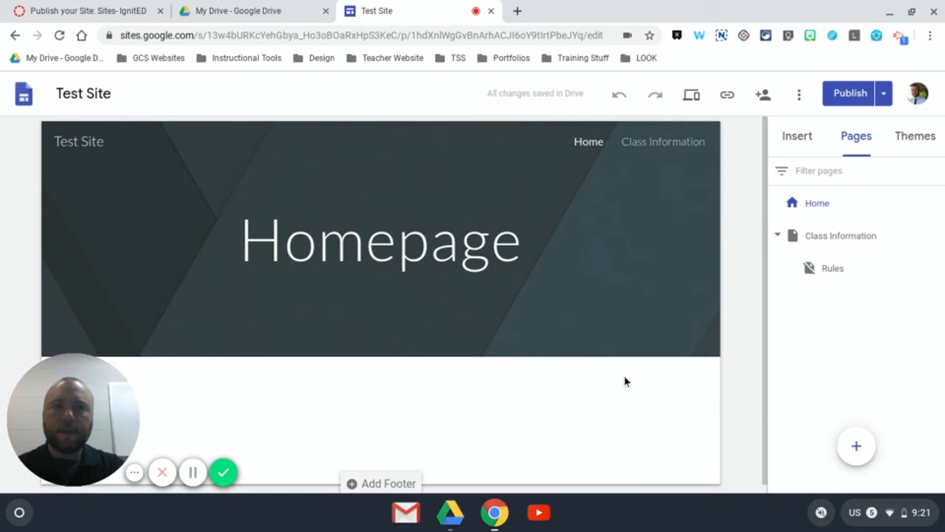
mouse_move(498, 371)
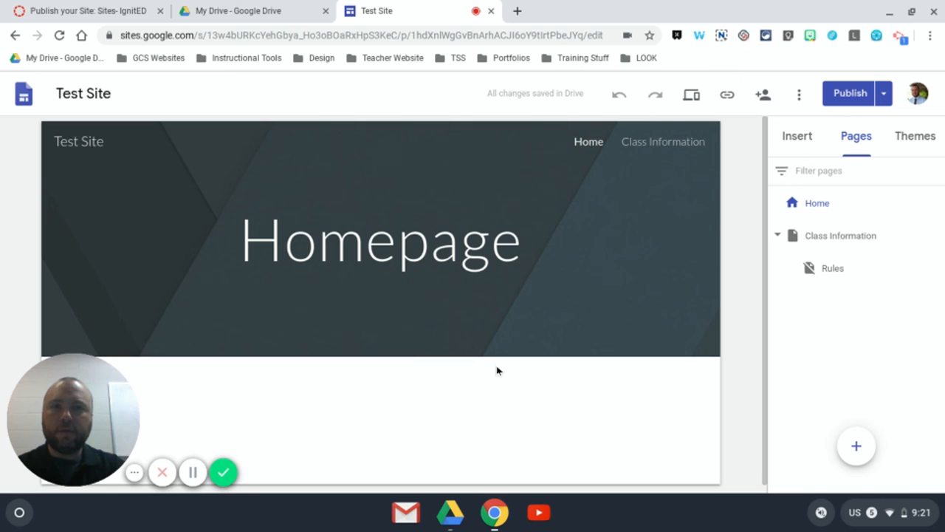
mouse_move(723, 170)
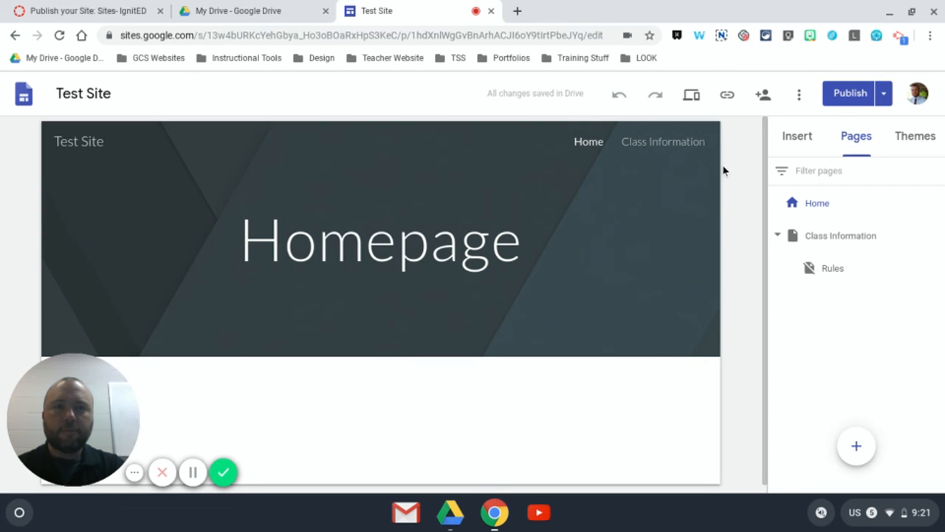
mouse_move(691, 94)
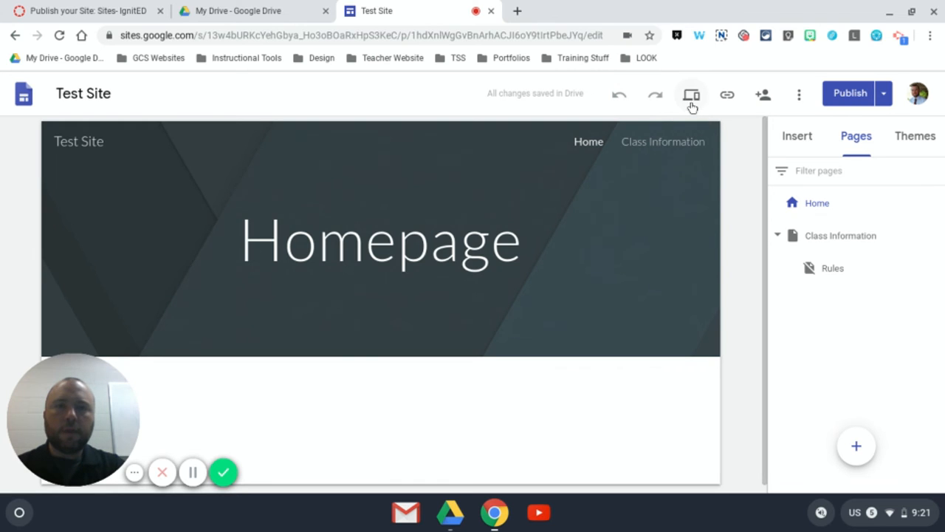
click(691, 94)
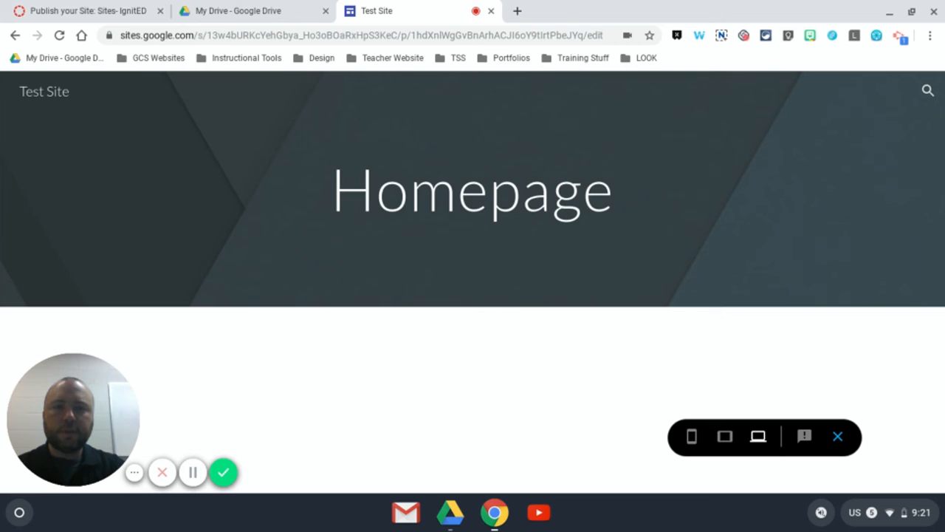
mouse_move(708, 369)
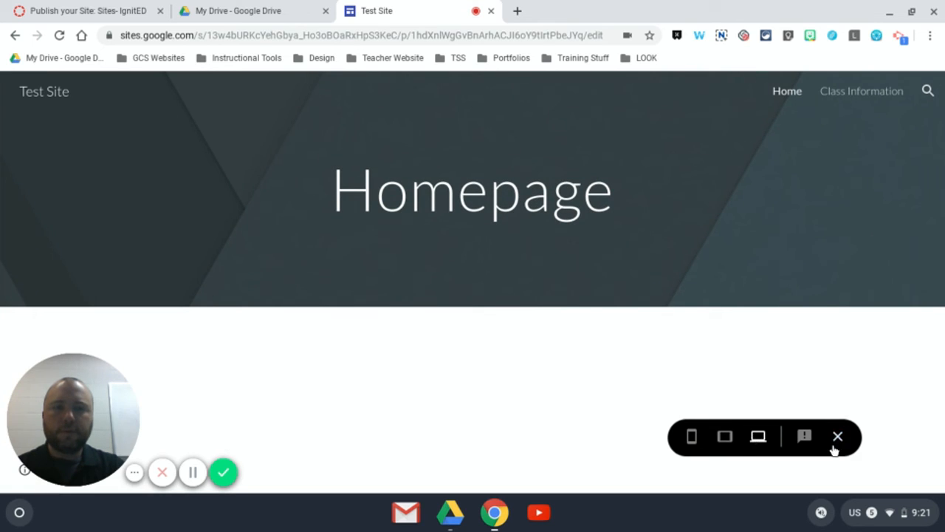
click(839, 437)
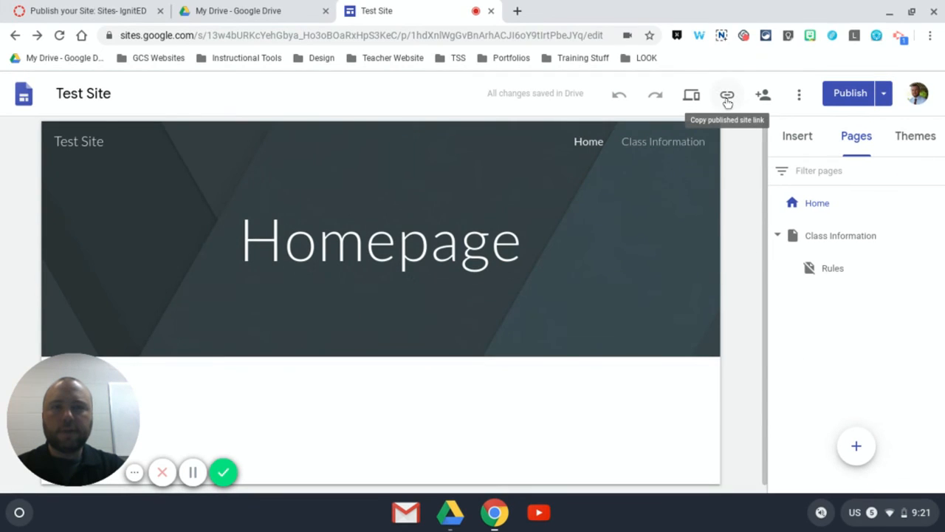
Copy the published onlinecoursesite link to the clipboard.
click(726, 94)
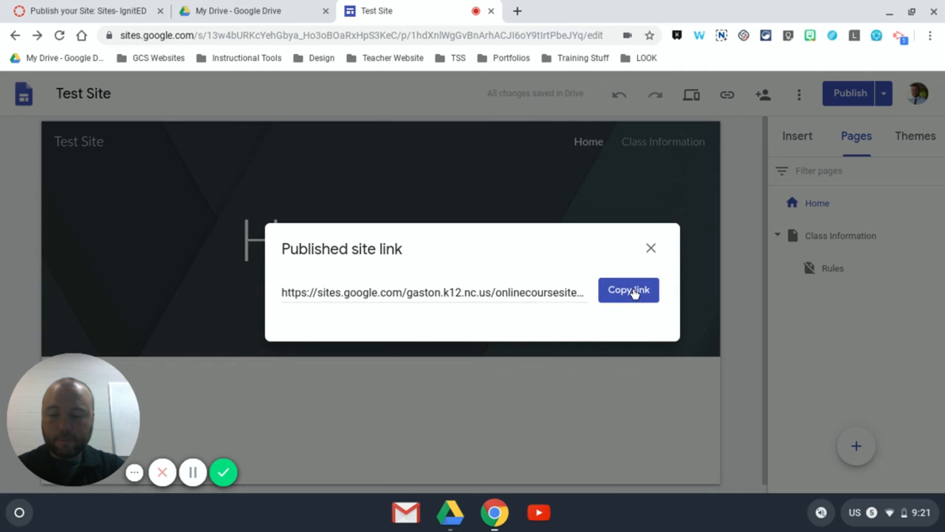
click(628, 289)
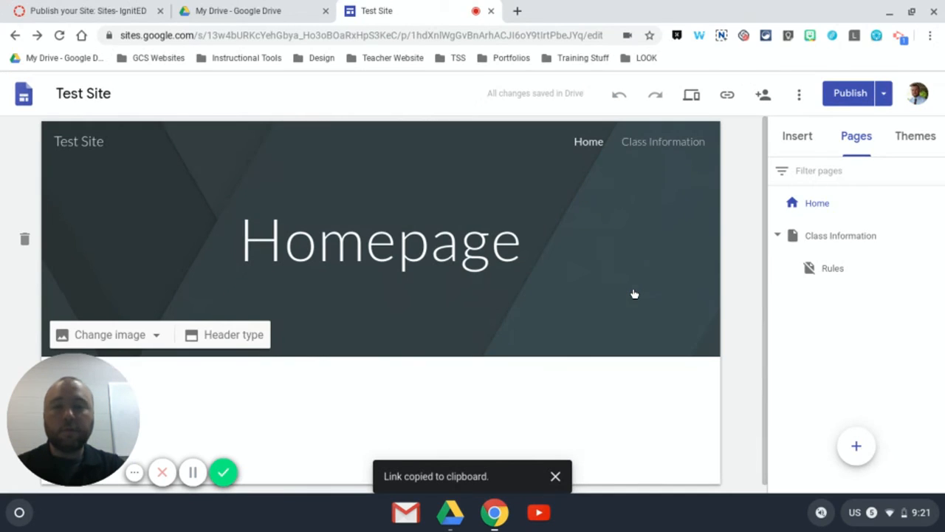